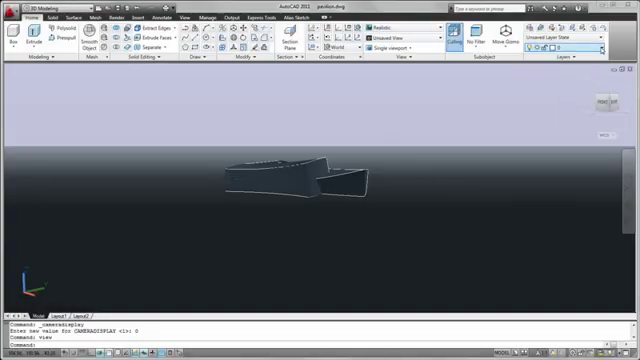
# Step: Open the Materials Browser to show the Autodesk material library
pyautogui.click(600, 40)
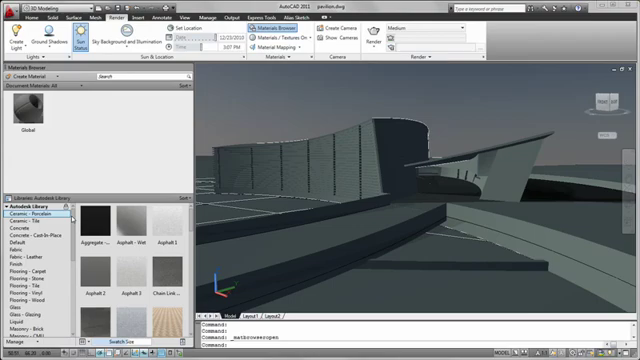
# Step: Apply a concrete block material from the Concrete category to the walkway
pyautogui.scroll(-3)
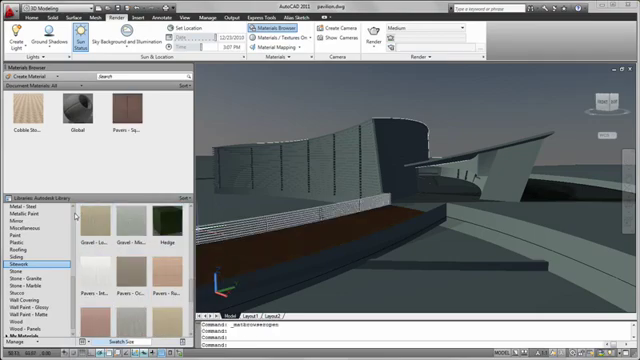
pyautogui.click(33, 225)
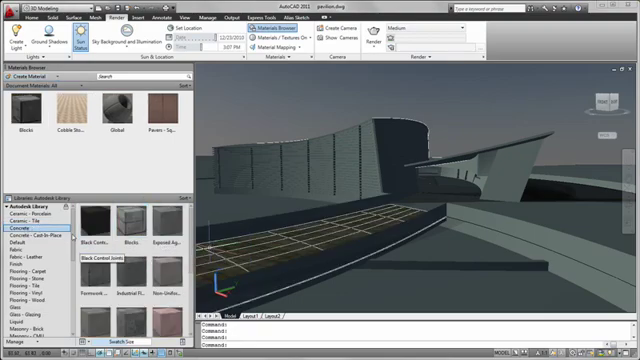
pyautogui.click(59, 227)
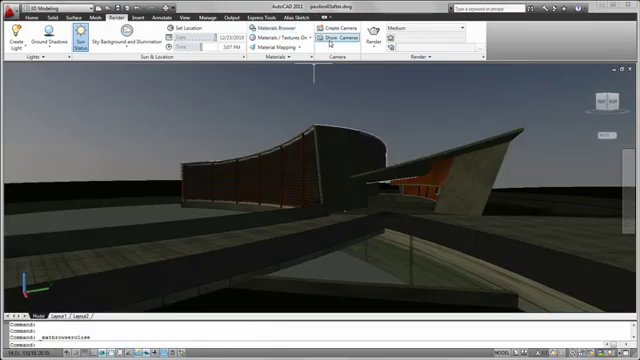
# Step: Show the scene cameras and switch to the Camera1 view
pyautogui.click(324, 33)
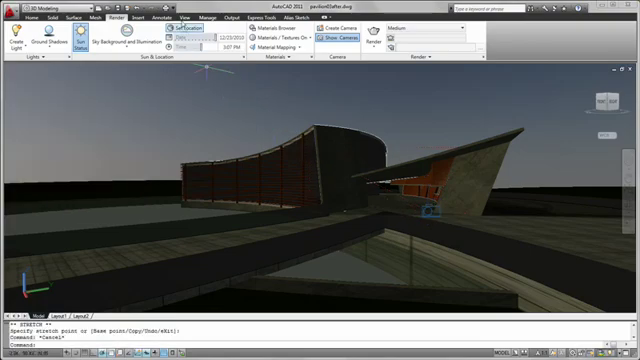
pyautogui.click(181, 15)
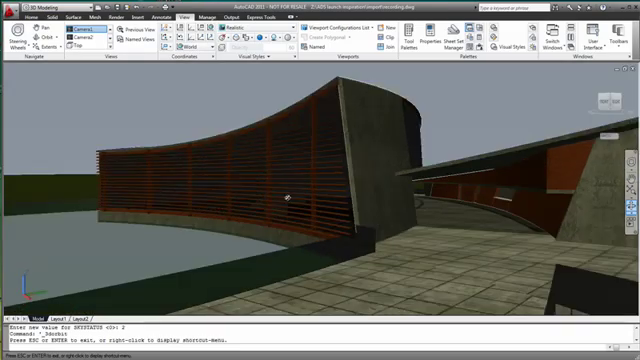
# Step: Save the pavilion louvers drawing
pyautogui.click(12, 11)
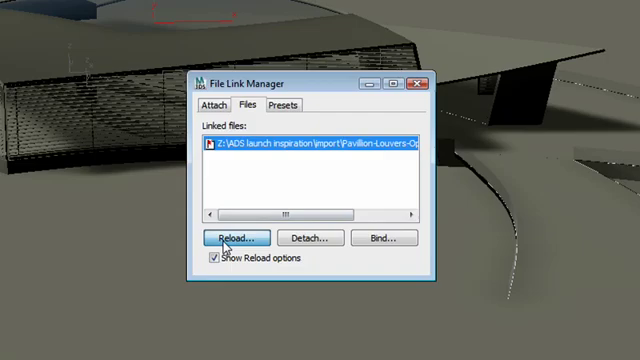
# Step: Reload the linked louvers DWG and accept the DWG file link settings
pyautogui.click(237, 238)
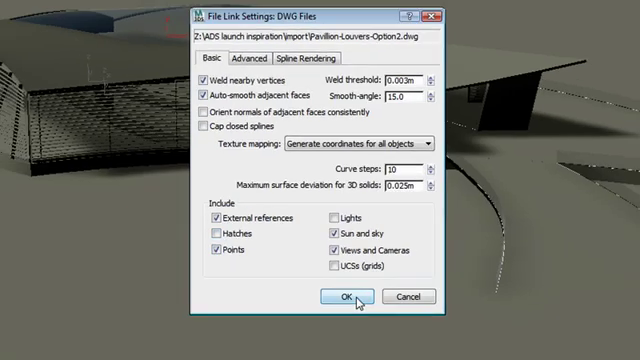
pyautogui.click(334, 297)
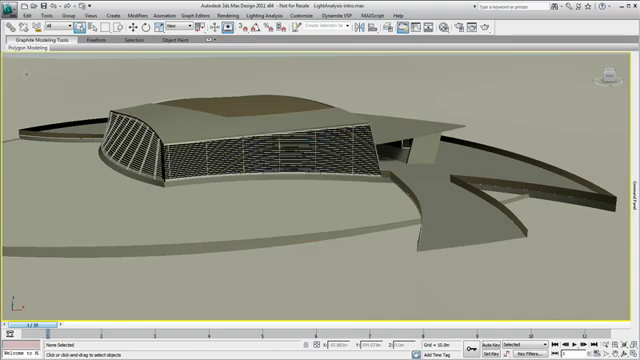
# Step: Select a pavilion object by name with Select From Scene
pyautogui.click(30, 52)
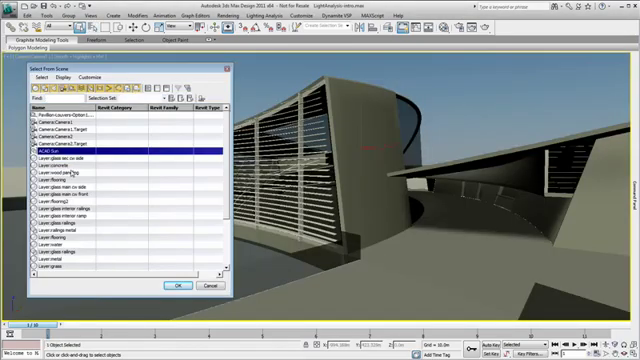
pyautogui.click(175, 287)
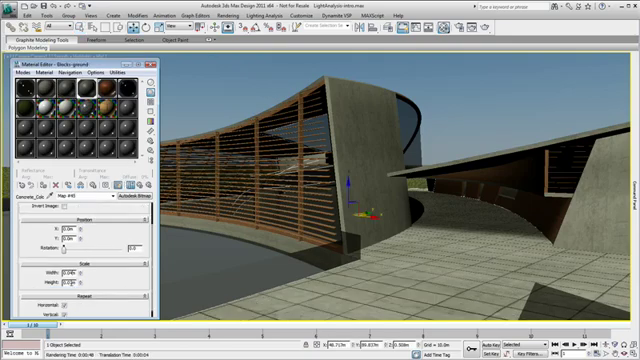
# Step: Turn on Show Safe Frames for the Camera1 viewport
pyautogui.tripleClick(68, 283)
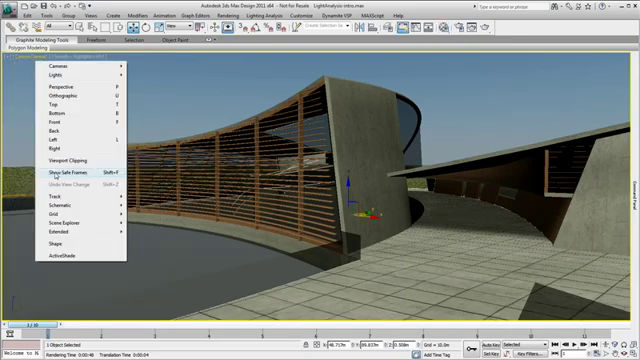
pyautogui.click(211, 20)
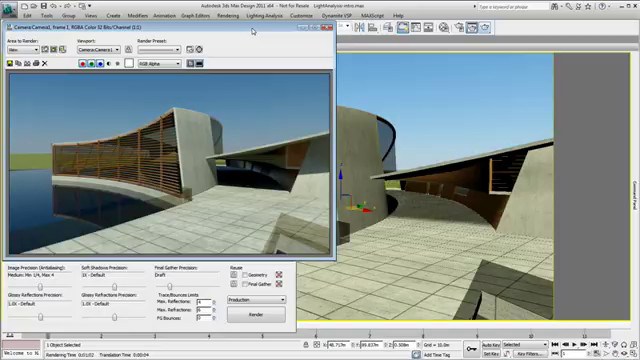
# Step: Set Area to Render to Region and render the region twice
pyautogui.click(50, 62)
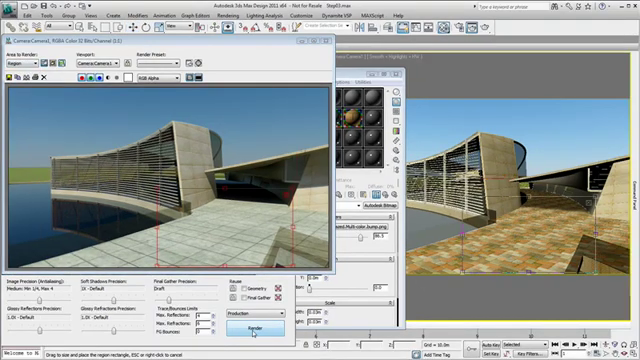
pyautogui.click(253, 330)
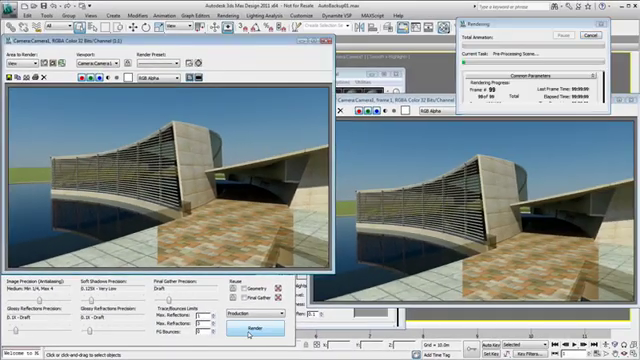
pyautogui.click(245, 326)
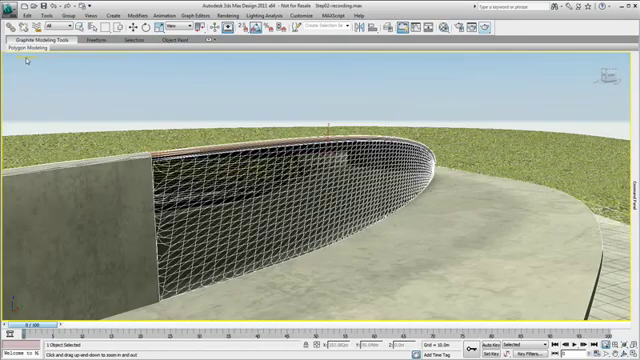
# Step: Apply an Edit Poly modifier to the curved lattice wall from Graphite Modeling Tools
pyautogui.click(36, 40)
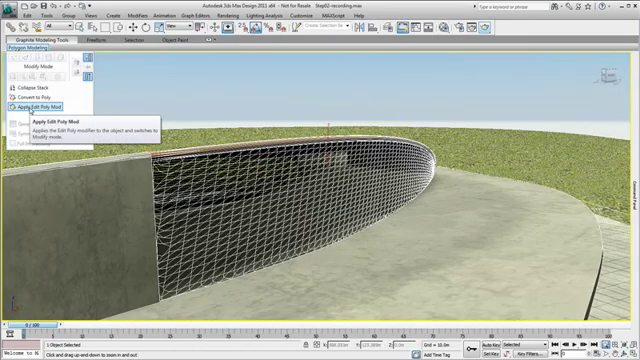
pyautogui.click(34, 102)
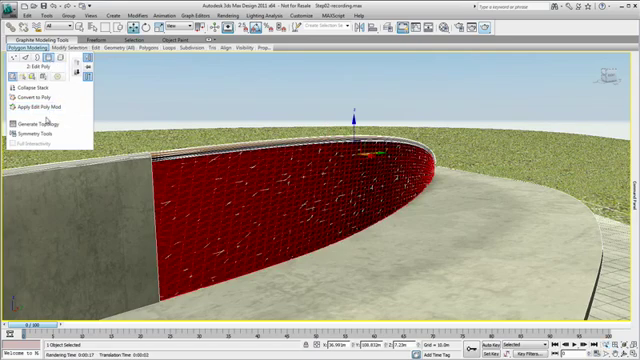
pyautogui.click(35, 117)
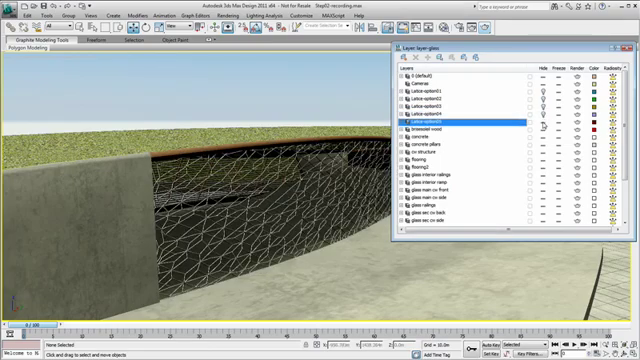
# Step: Toggle visibility of a Lattice-option layer
pyautogui.click(460, 95)
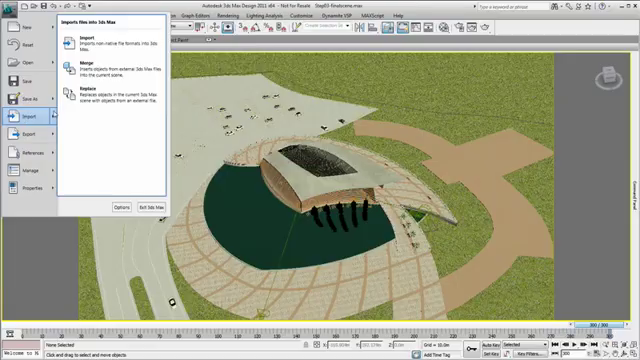
# Step: Import the SketchUp model 354.skp from the sketchup folder
pyautogui.click(78, 39)
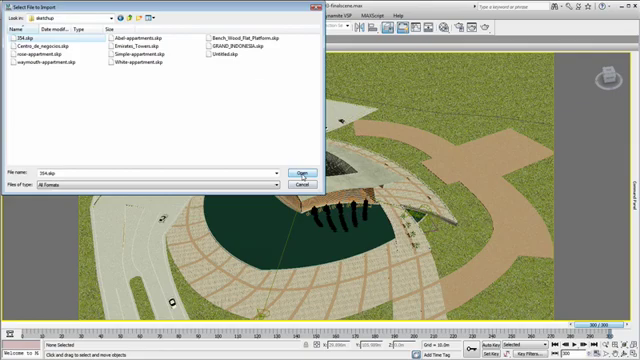
pyautogui.click(297, 169)
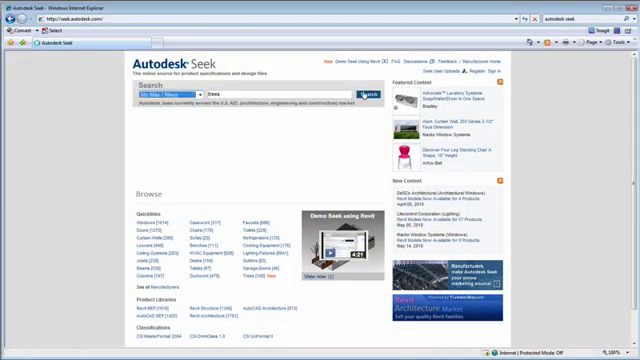
# Step: Search Autodesk Seek for 'trees'
pyautogui.click(377, 92)
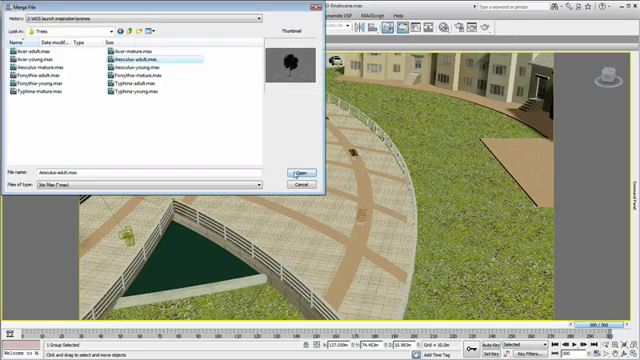
# Step: Merge Aesculus-adult.max onto the plaza and begin an mr Proxy from it
pyautogui.click(297, 170)
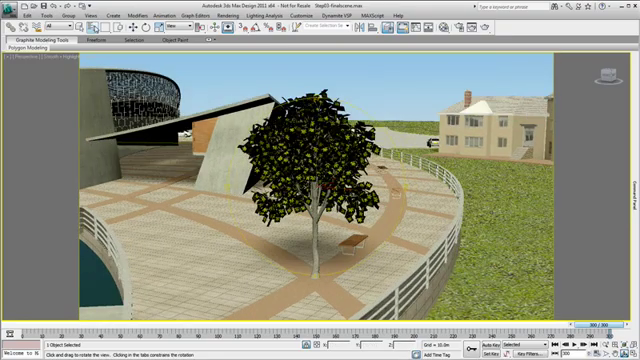
pyautogui.click(118, 14)
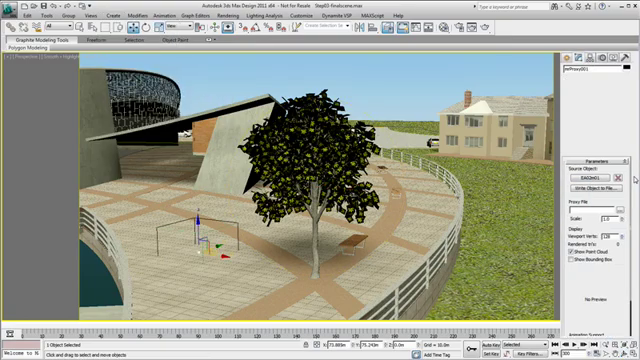
# Step: Open Step03-recording.max and bring up the Paint Objects dialog
pyautogui.click(610, 188)
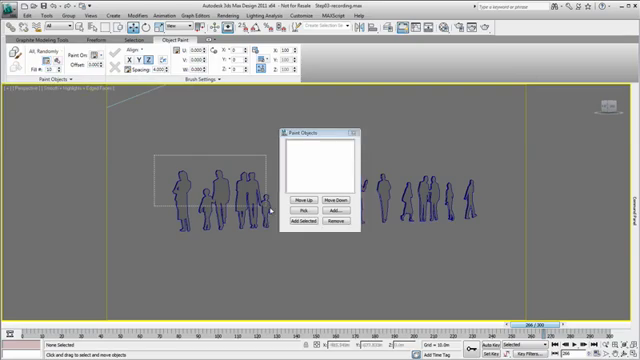
# Step: Add all twelve standing character figures to the Paint Objects list
pyautogui.click(306, 226)
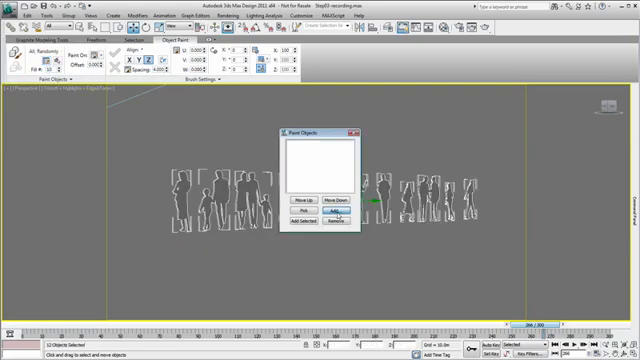
pyautogui.click(339, 213)
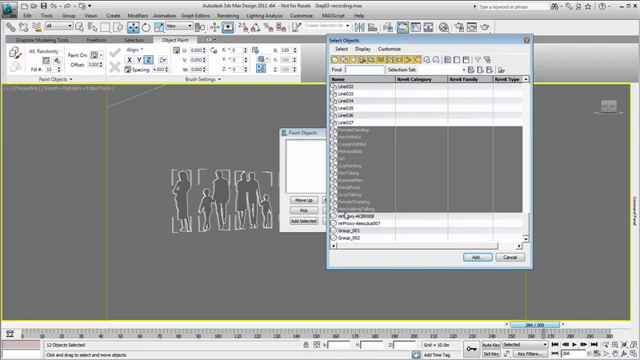
pyautogui.click(474, 257)
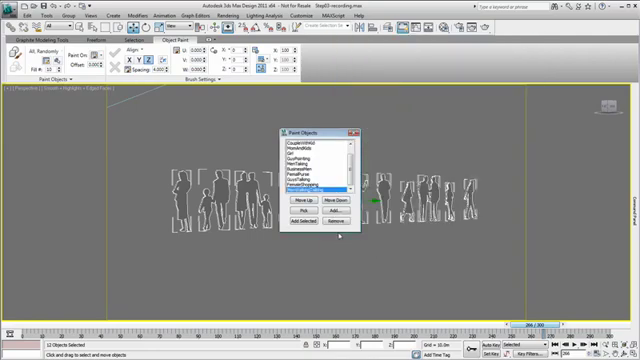